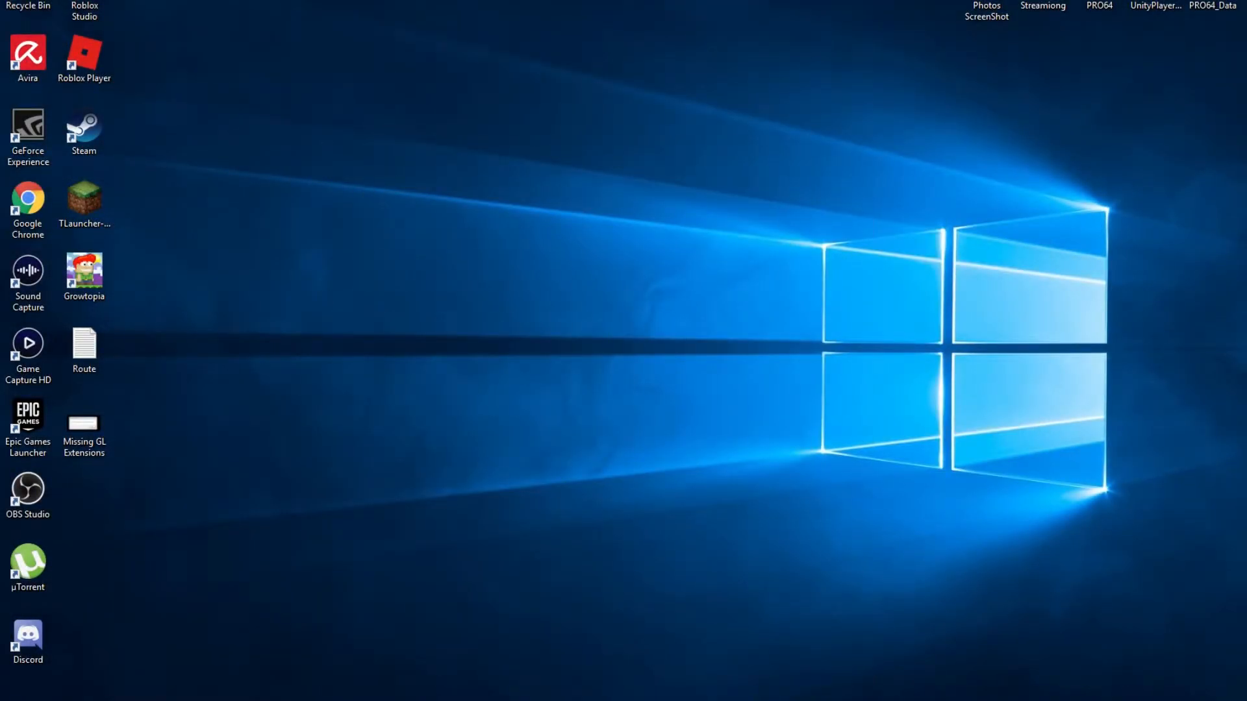
- Launch Growtopia from the desktop, try Play Online, and dismiss the Missing GL Extensions error
click(83, 276)
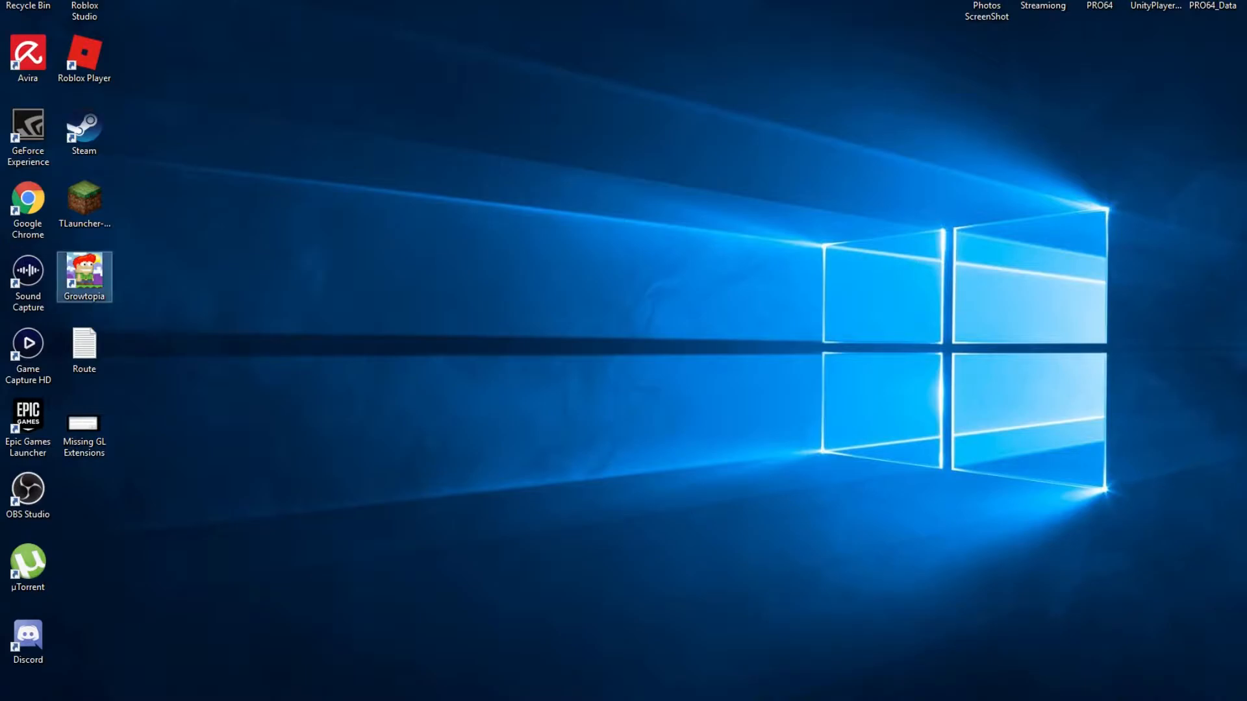
double_click(83, 277)
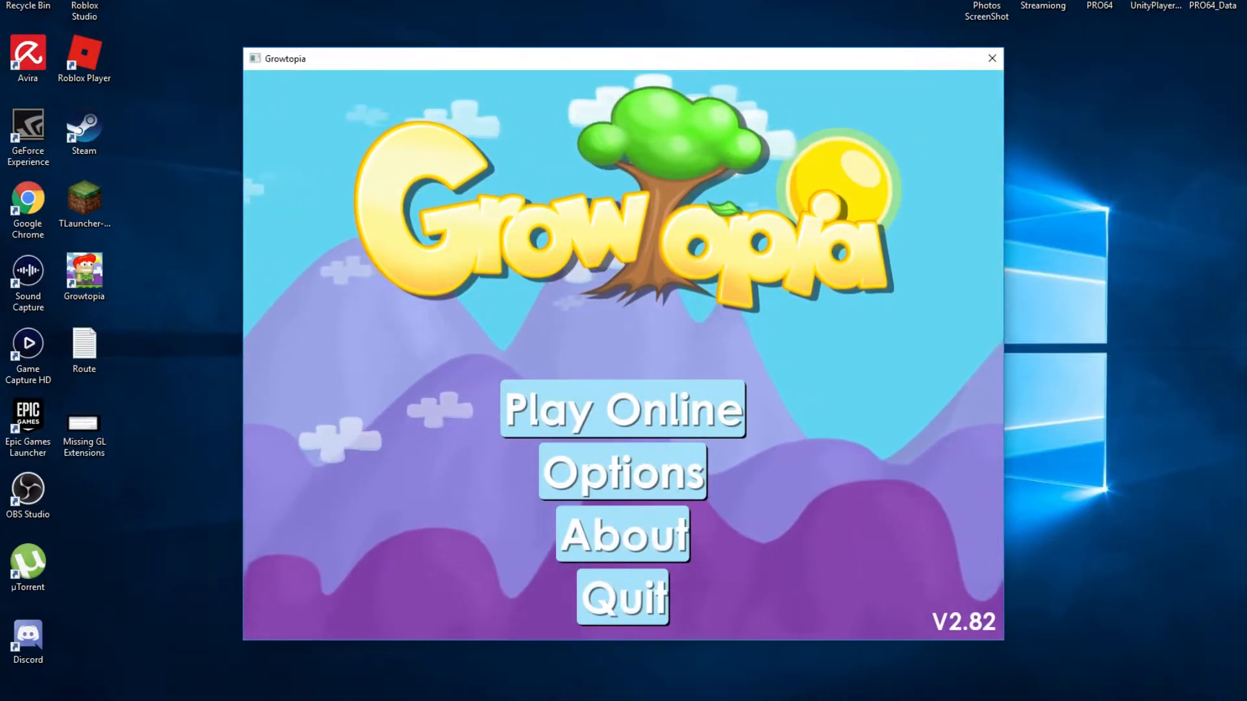
click(622, 409)
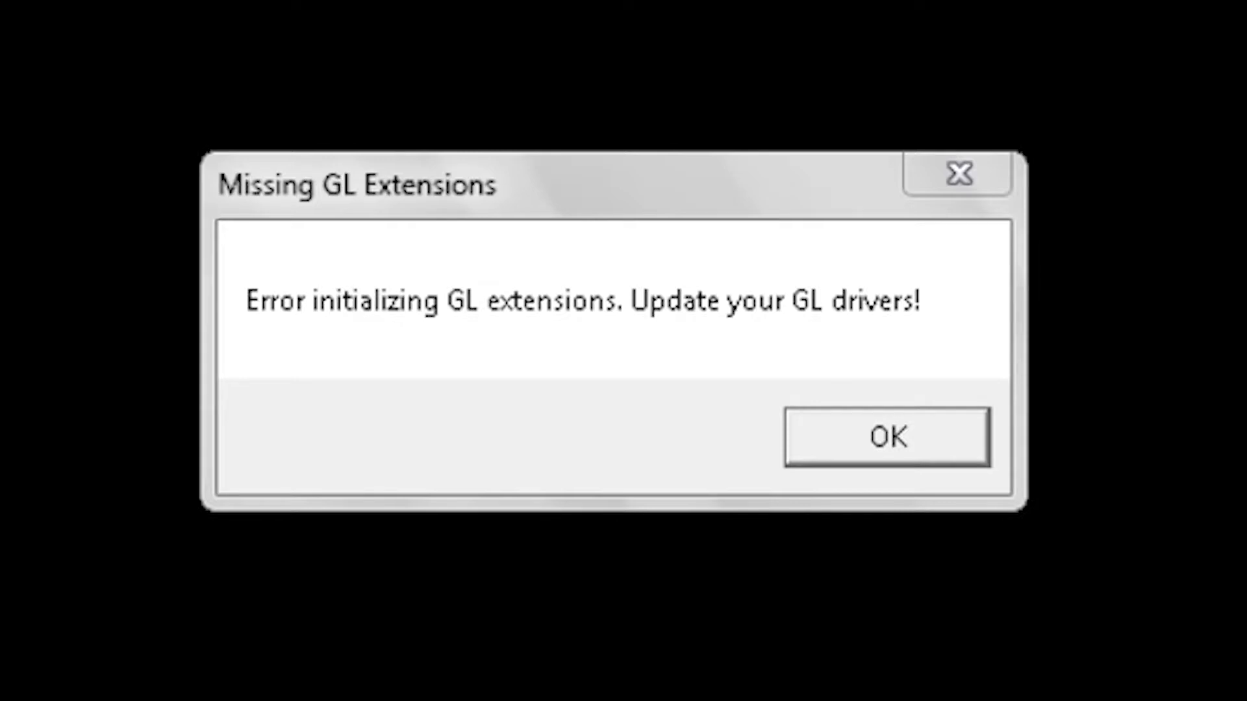
click(886, 438)
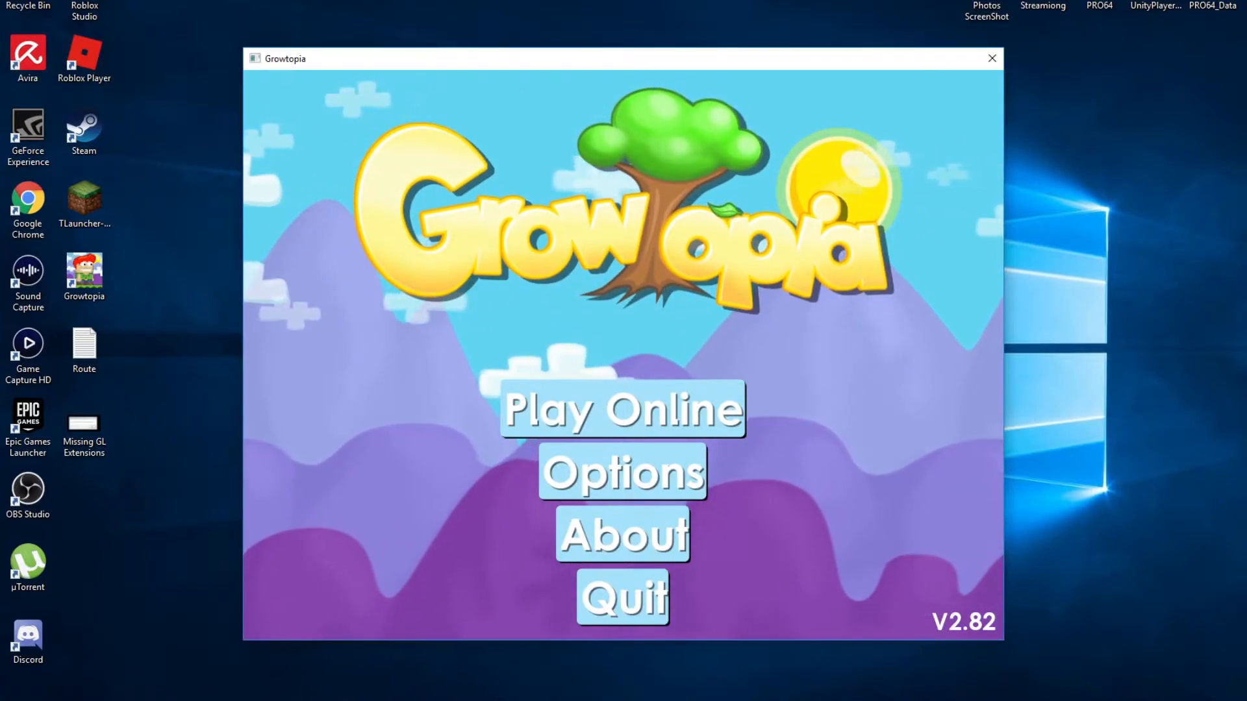
right_click(83, 275)
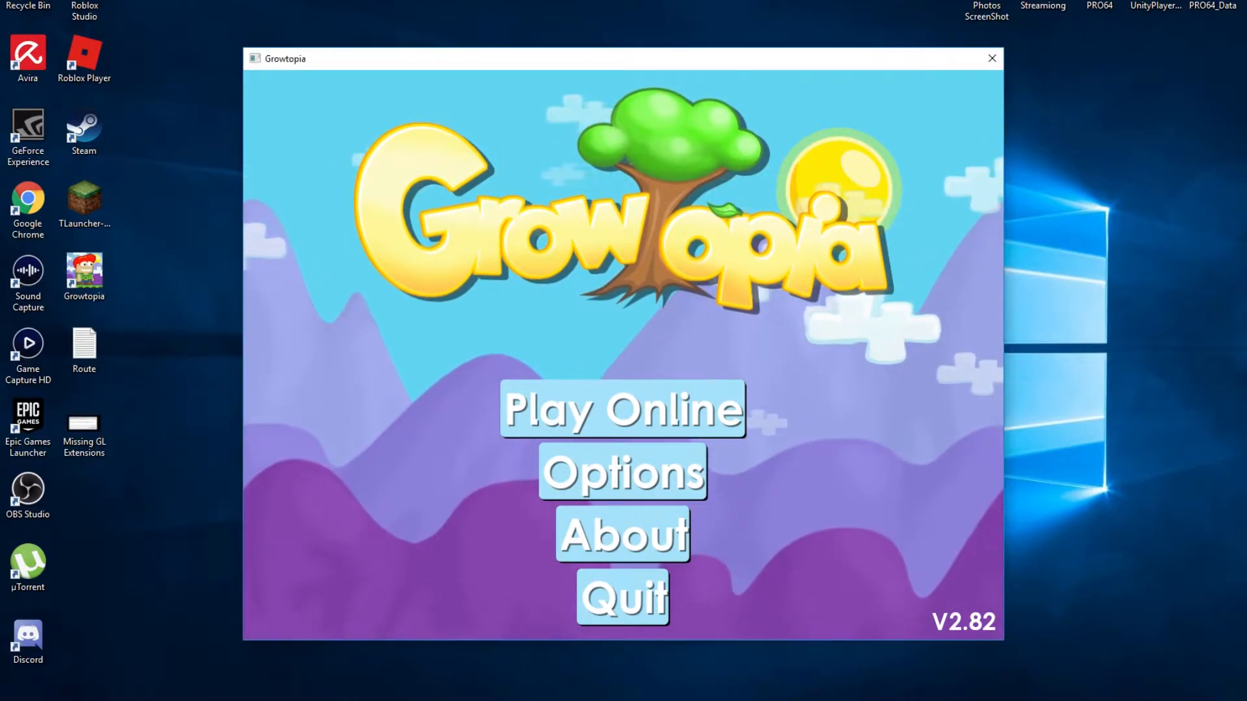
right_click(83, 272)
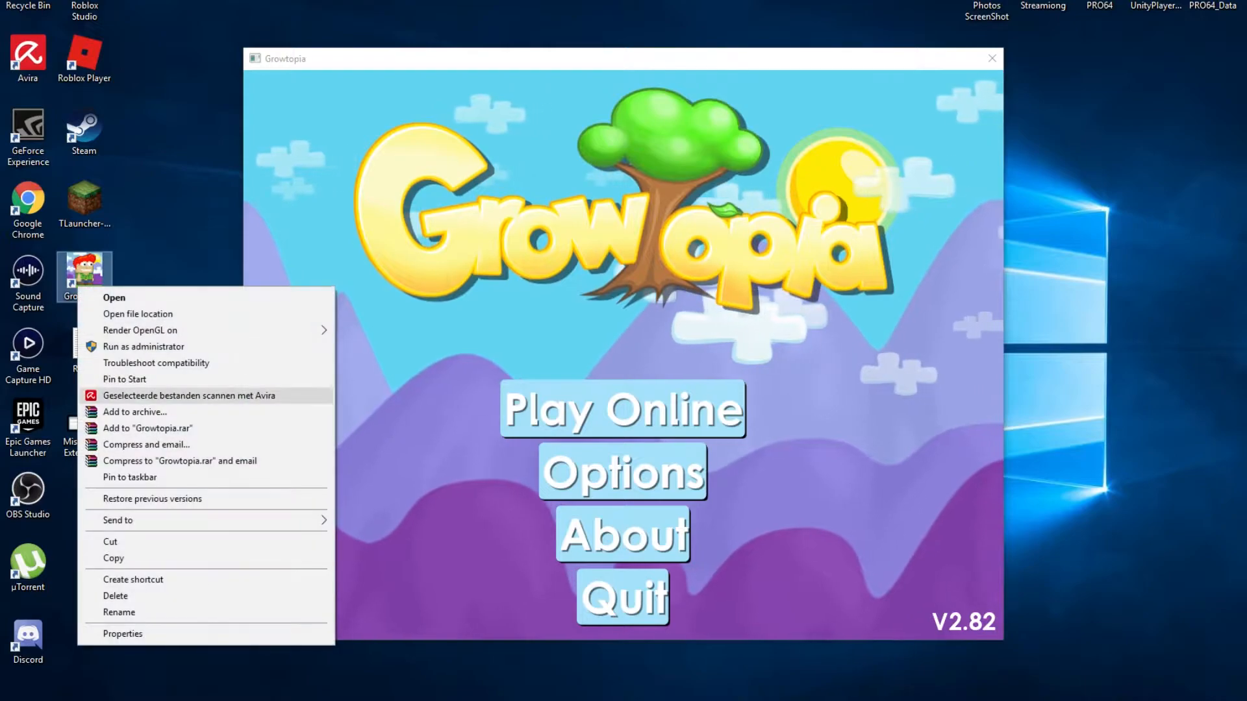
click(136, 313)
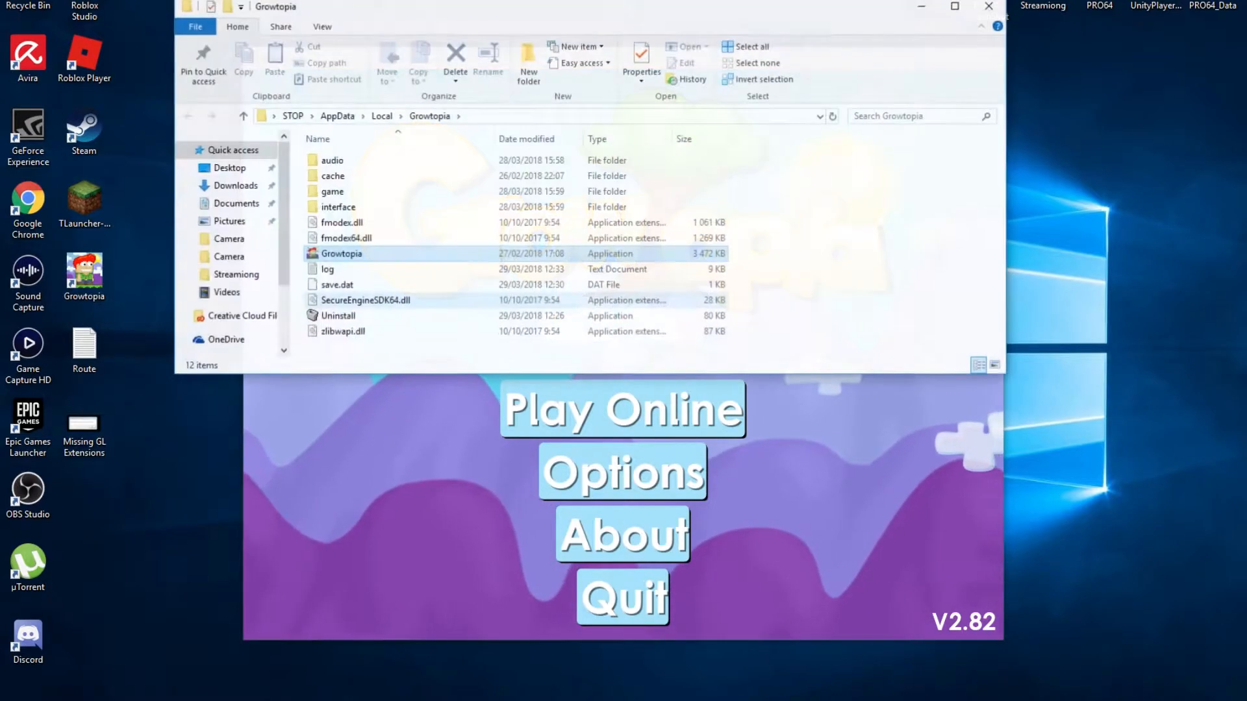
click(340, 253)
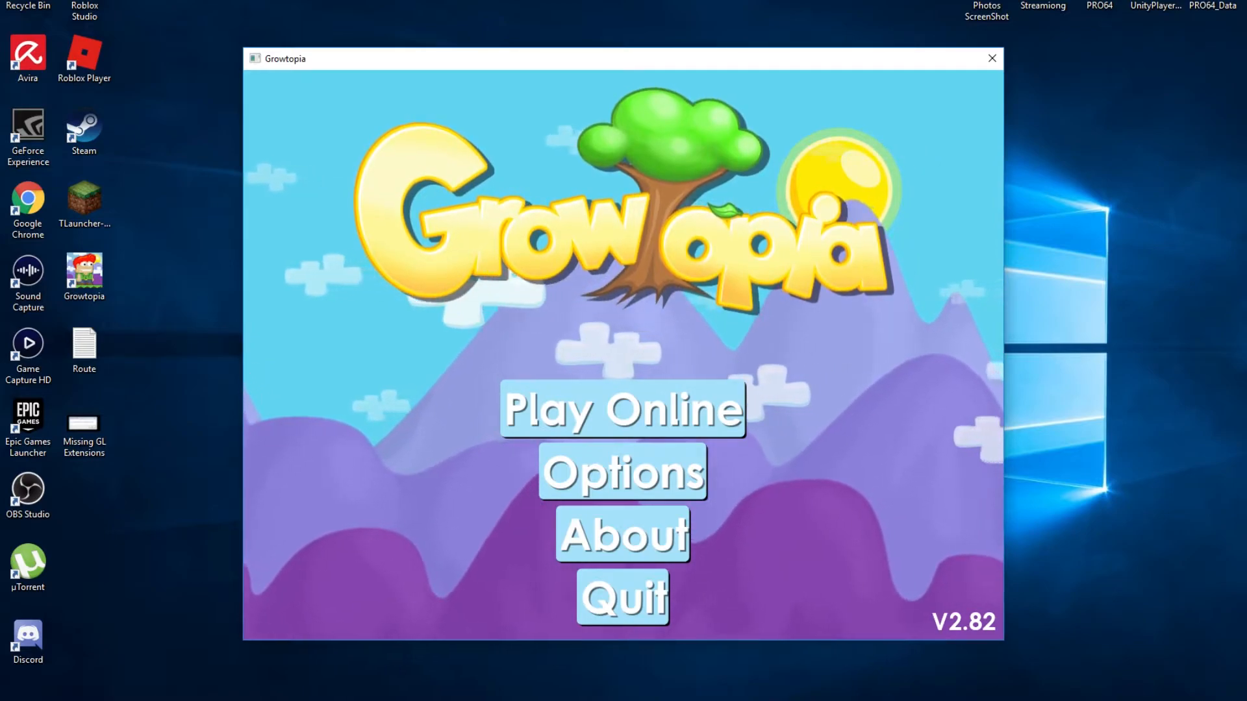
- Launch Device Manager via the Run dialog with devmgmt.msc
key(Win+r)
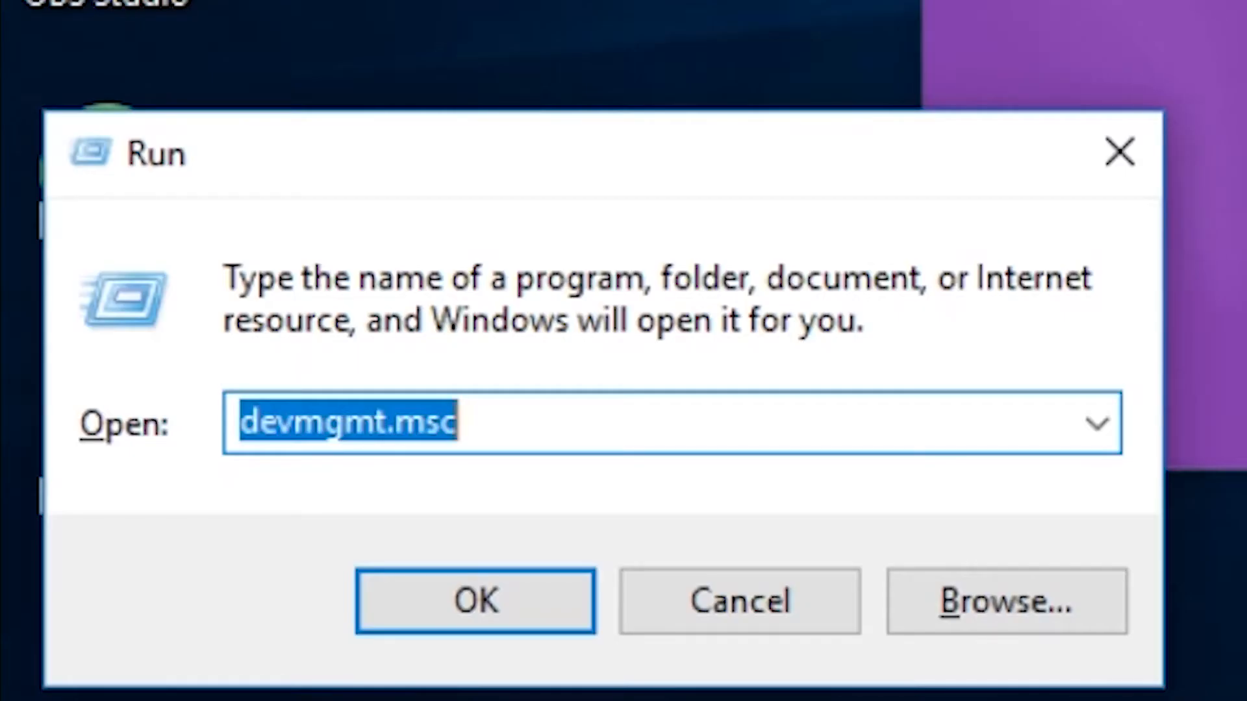
click(475, 600)
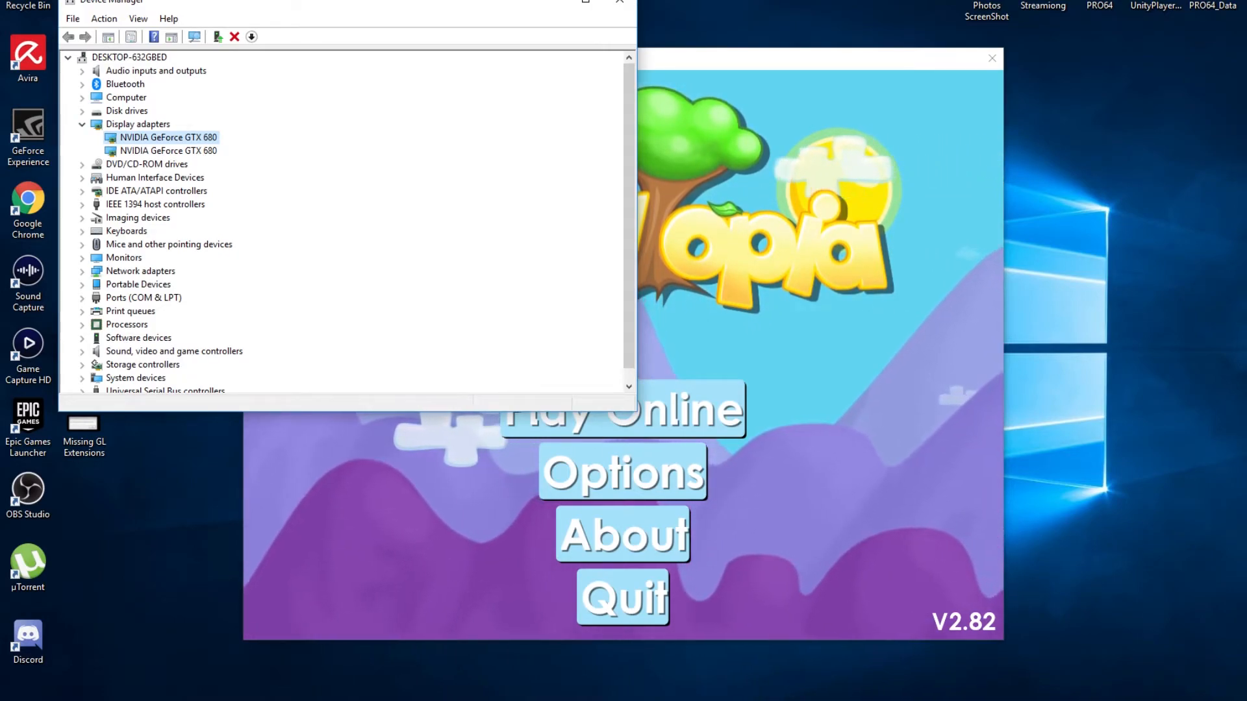
- Update the NVIDIA GeForce GTX 680 driver, letting Windows search automatically for newer software
double_click(167, 137)
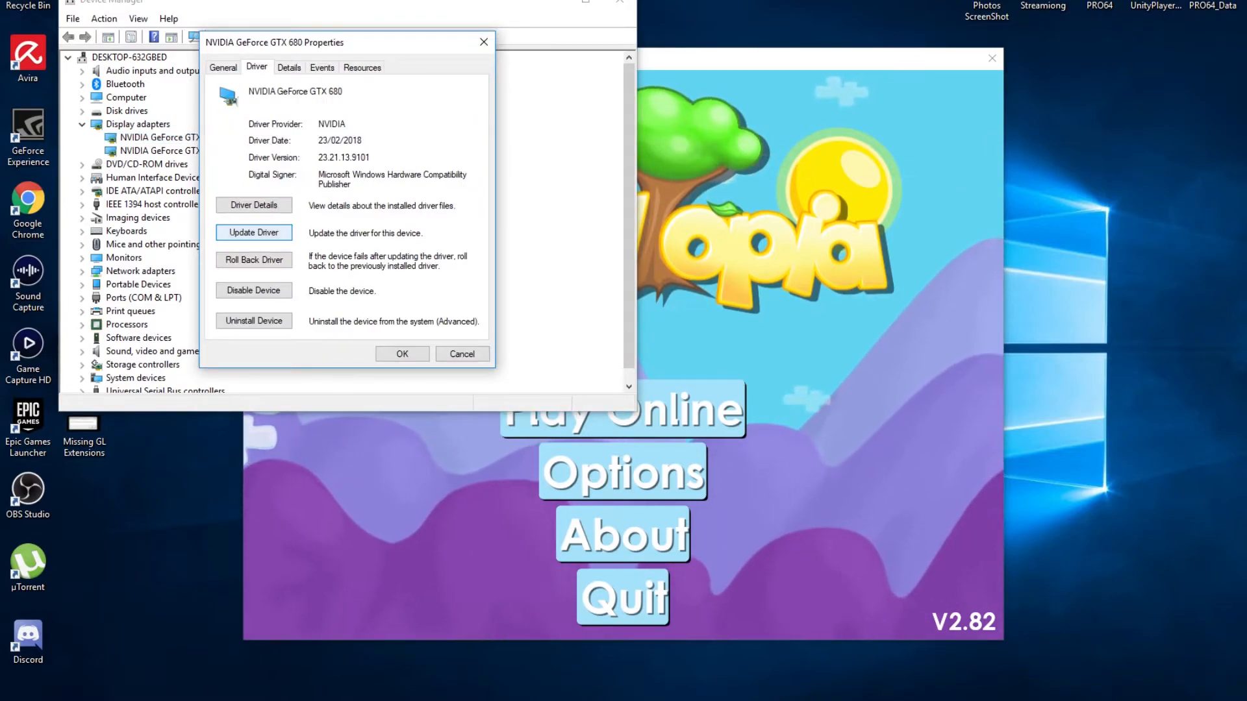
click(253, 232)
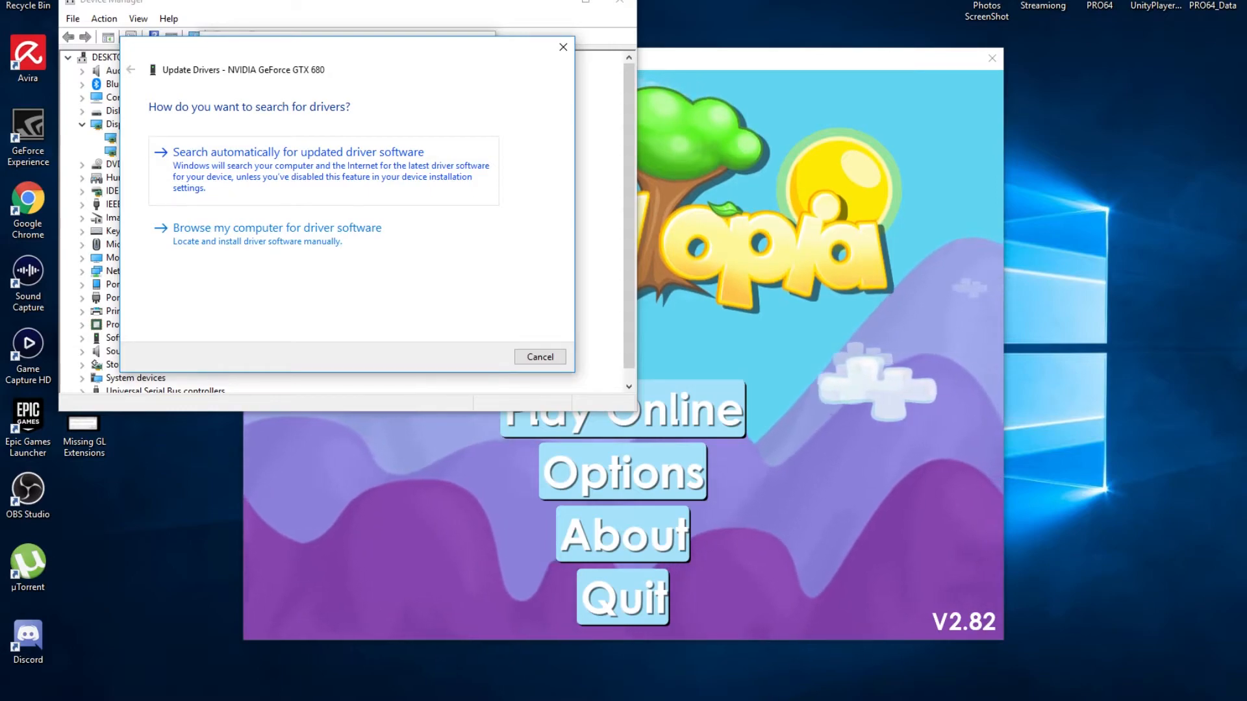
click(299, 152)
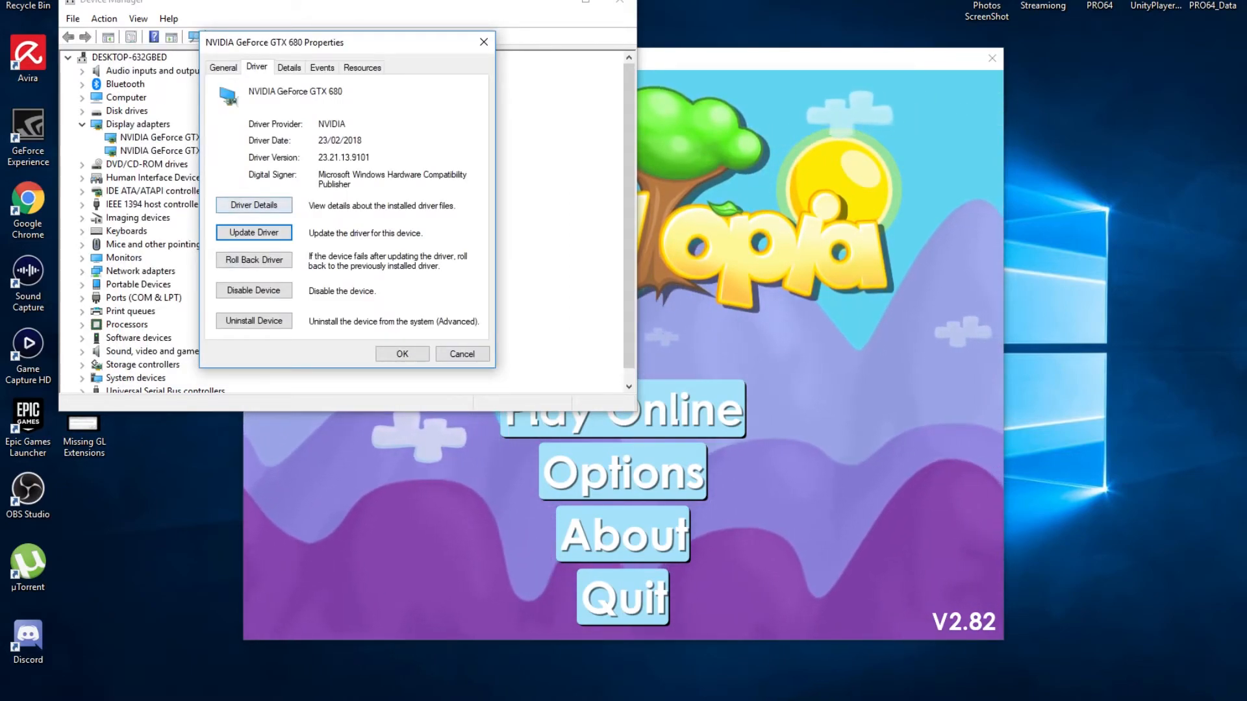
click(253, 233)
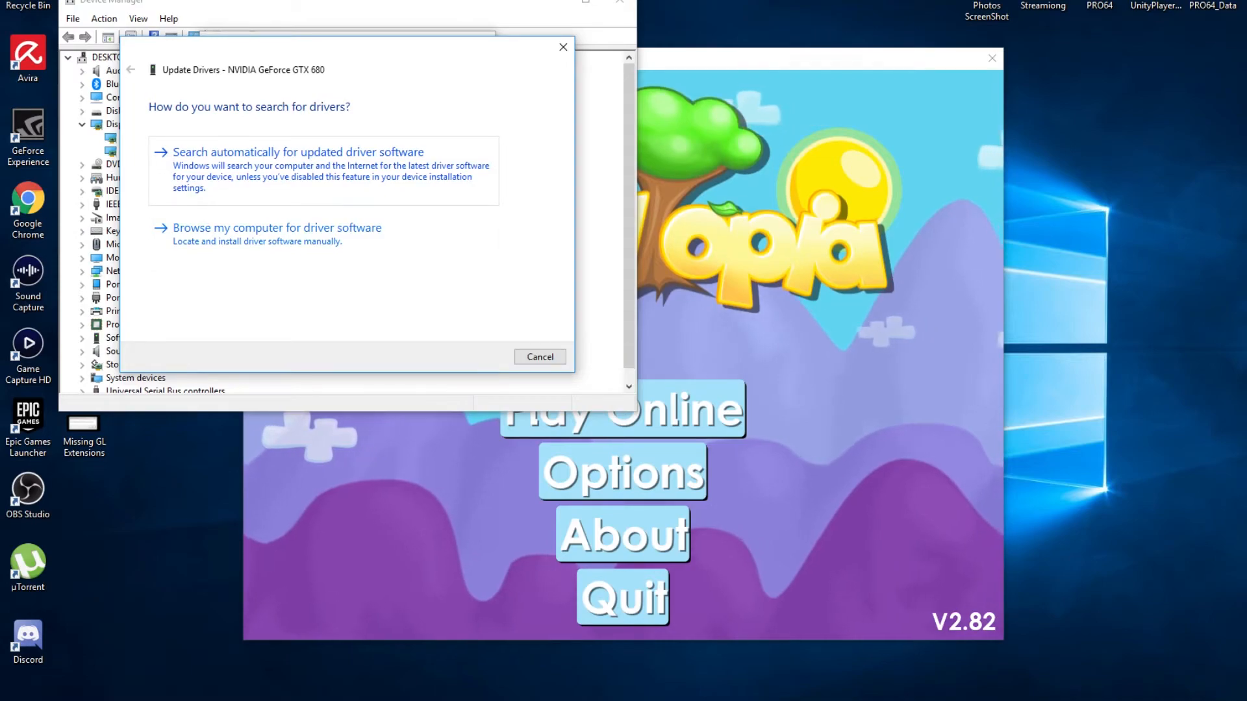
click(540, 356)
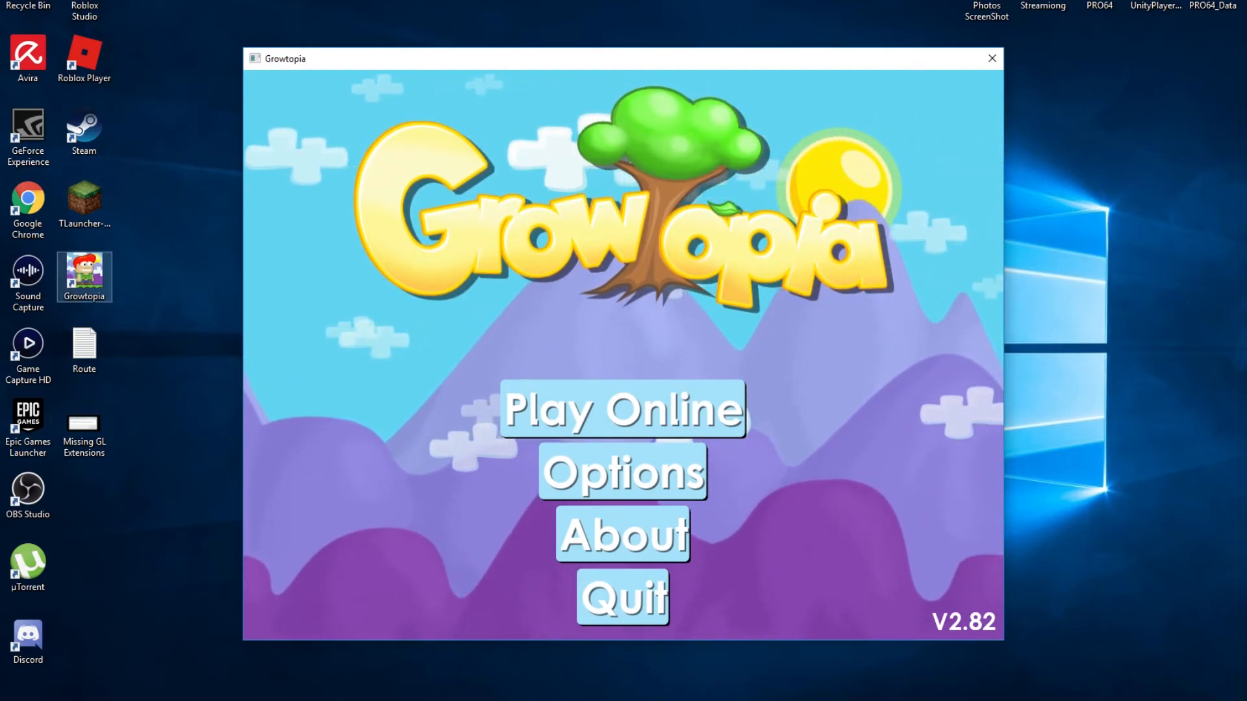
- Go to Play Online and connect with the filled-in GrowID so the Gazette appears
right_click(83, 276)
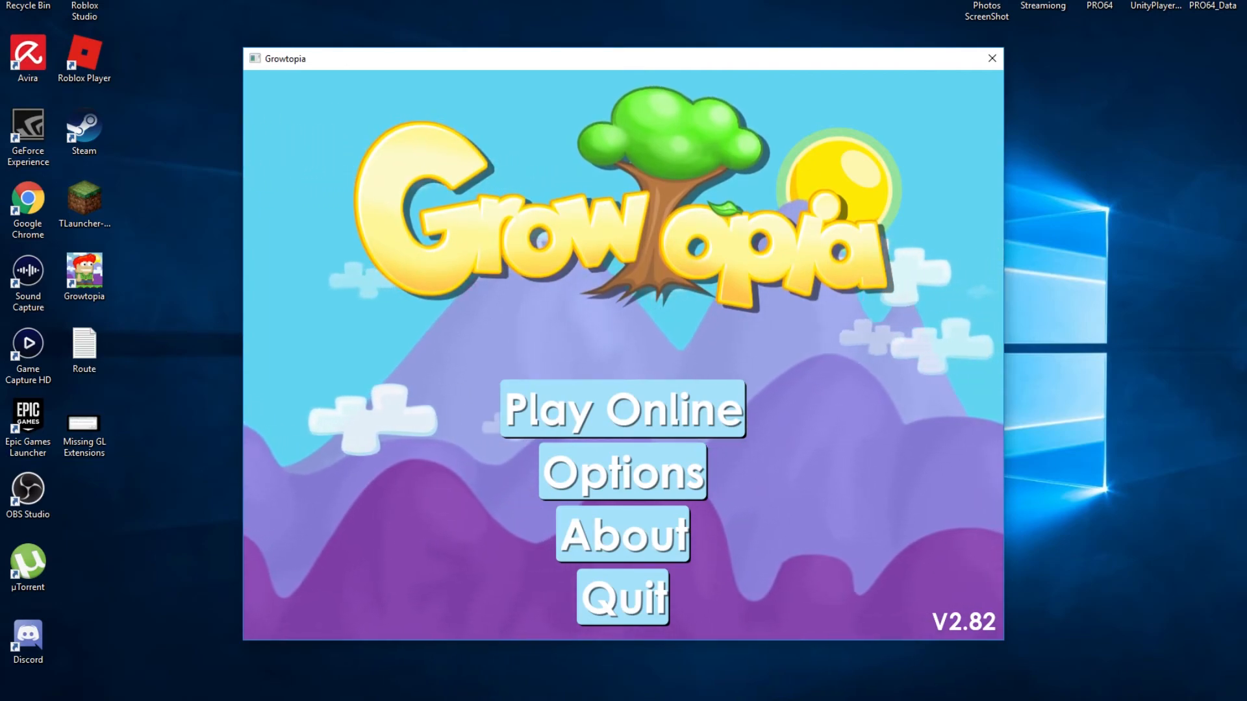
click(622, 409)
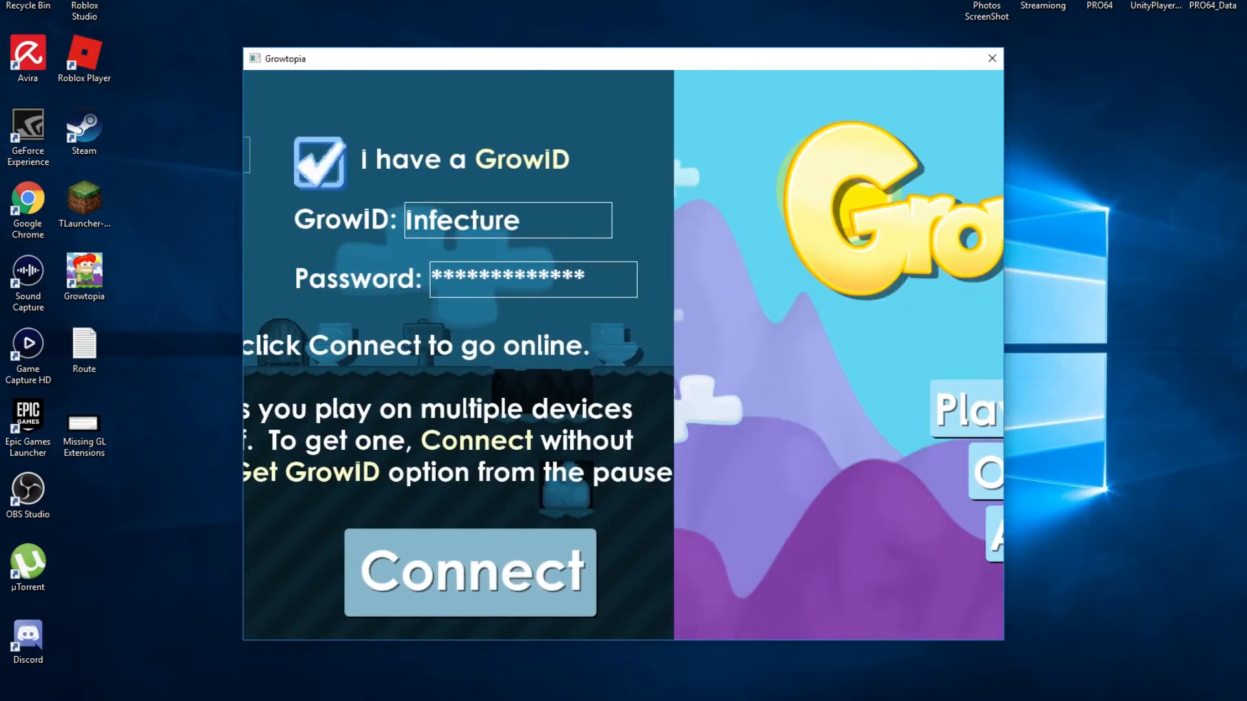
click(469, 572)
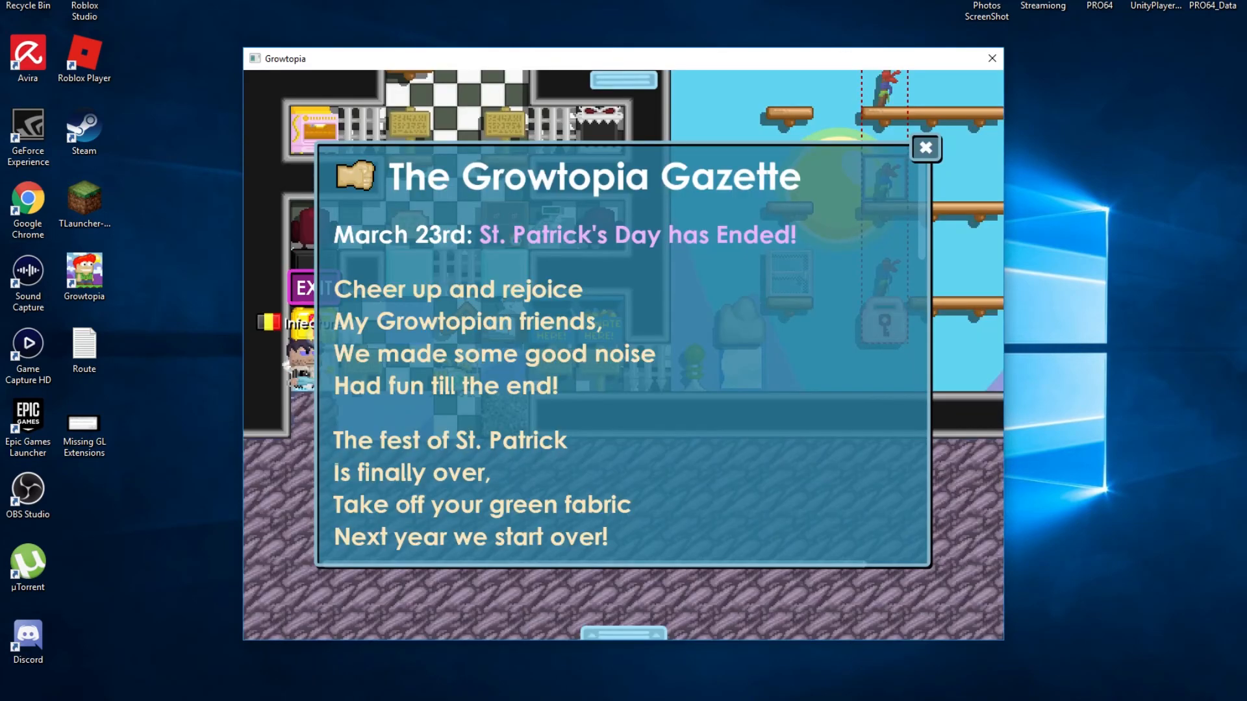